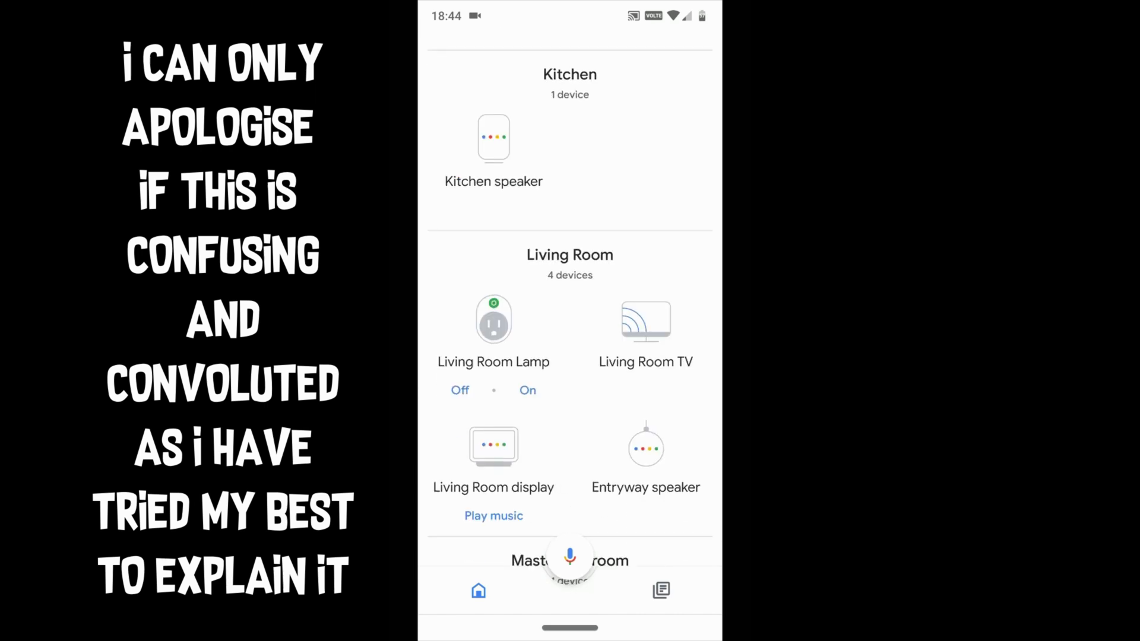
scroll("down", 3)
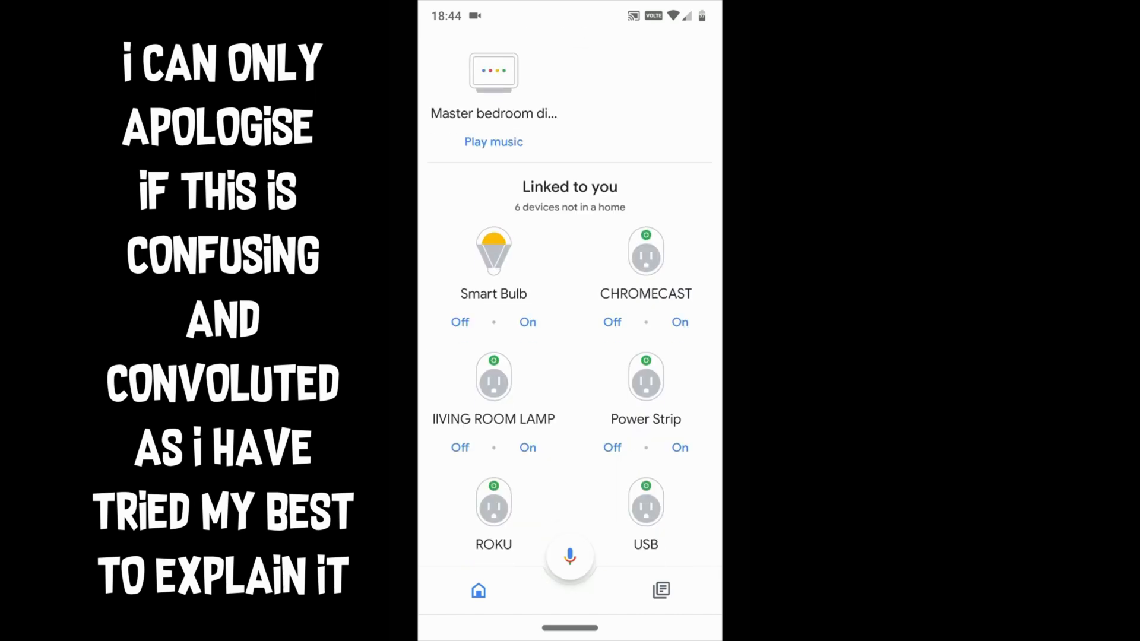